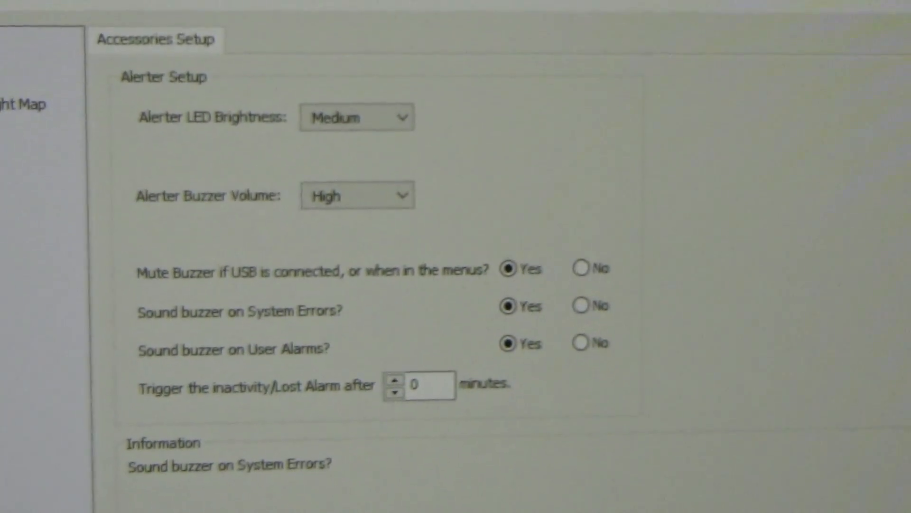
pyautogui.scroll(3)
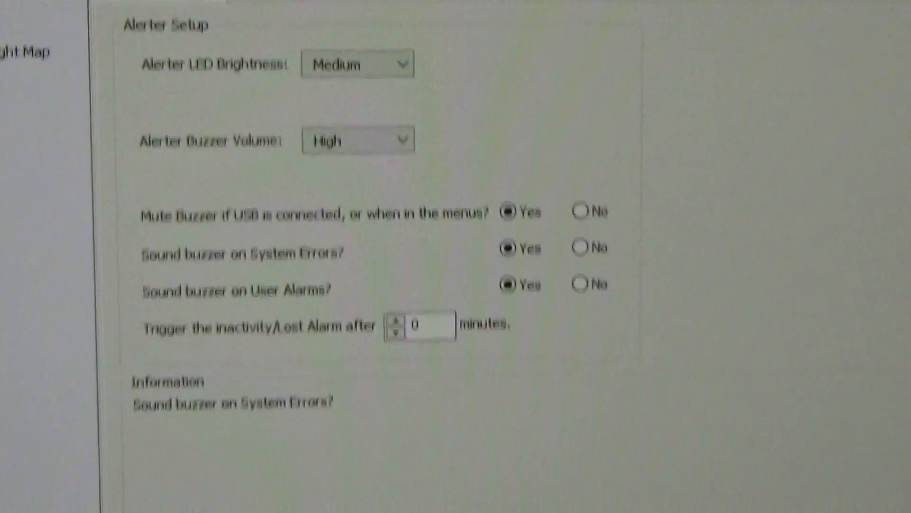